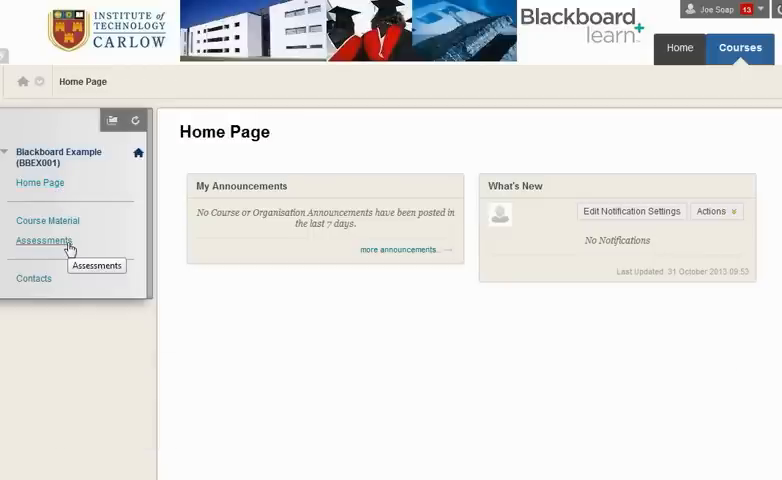
{"action": "mouse_move", "coordinate": [58, 246]}
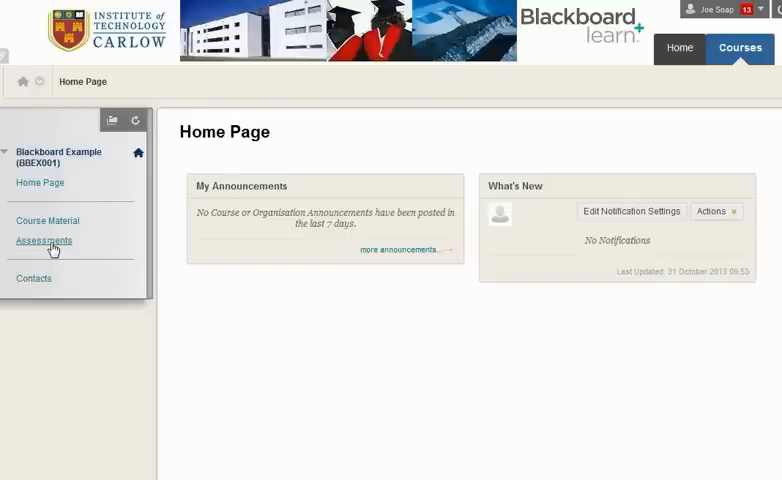
Go to the Assessments area listing the Essay and Essay: Revision 1 assignments.
{"action": "left_click", "coordinate": [44, 240]}
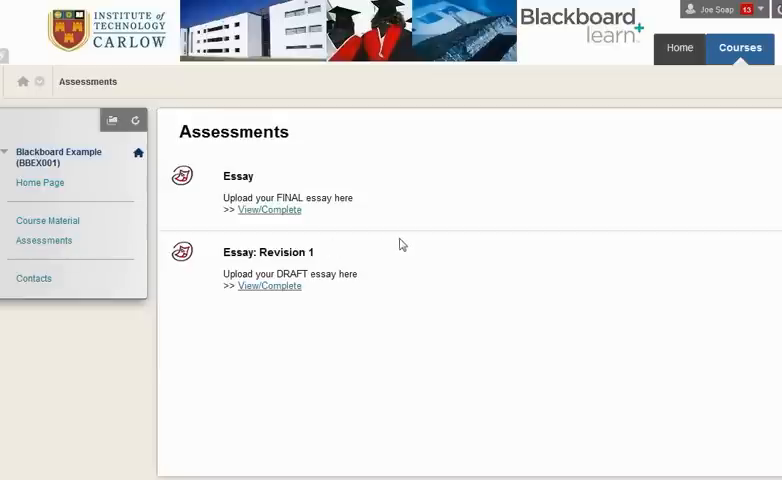
{"action": "mouse_move", "coordinate": [280, 192]}
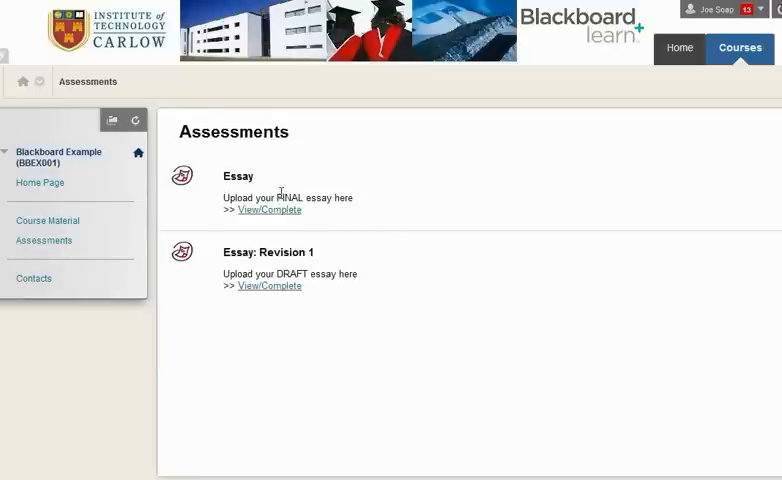
{"action": "mouse_move", "coordinate": [278, 212]}
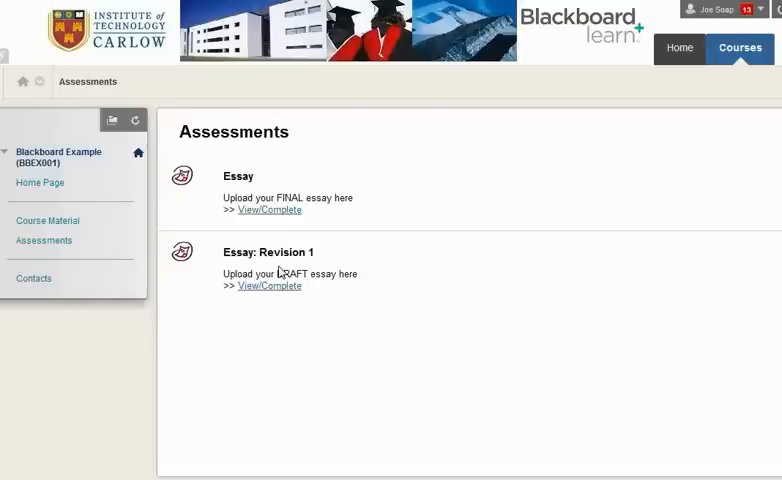
{"action": "mouse_move", "coordinate": [280, 272]}
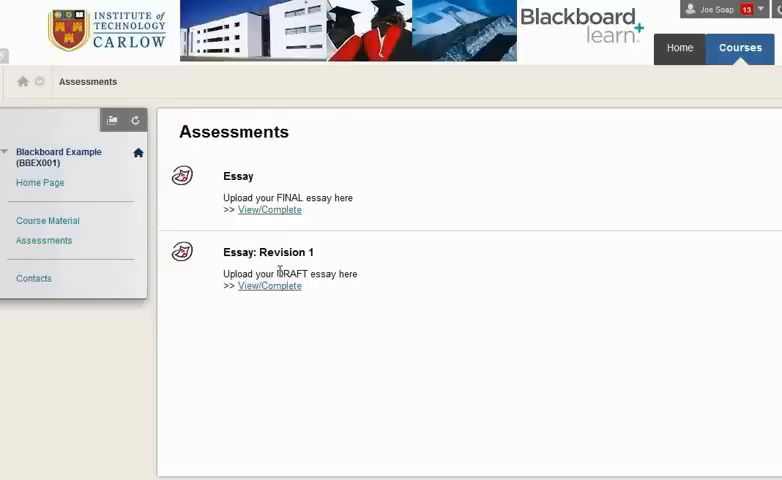
{"action": "mouse_move", "coordinate": [252, 182]}
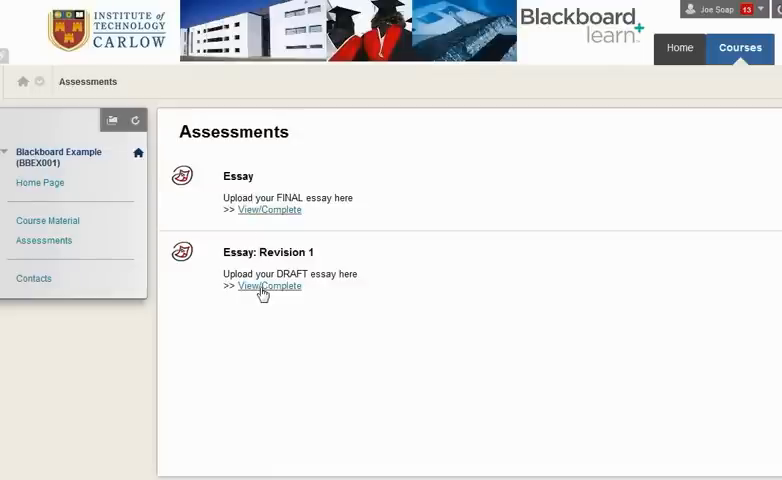
{"action": "mouse_move", "coordinate": [260, 252]}
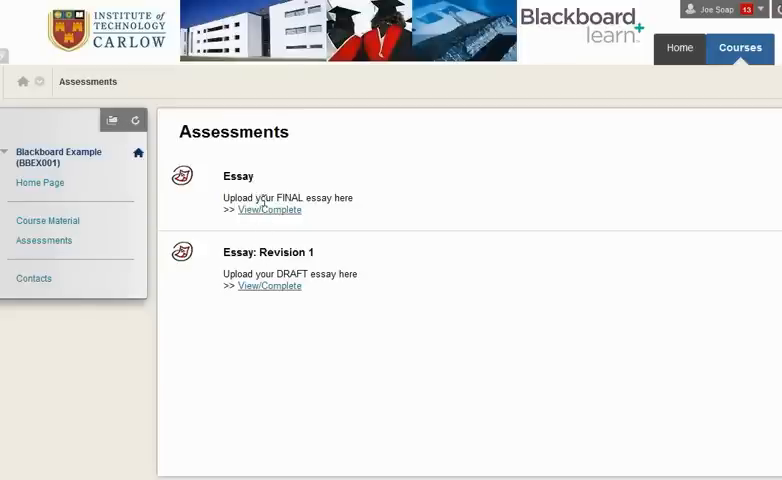
{"action": "mouse_move", "coordinate": [270, 286]}
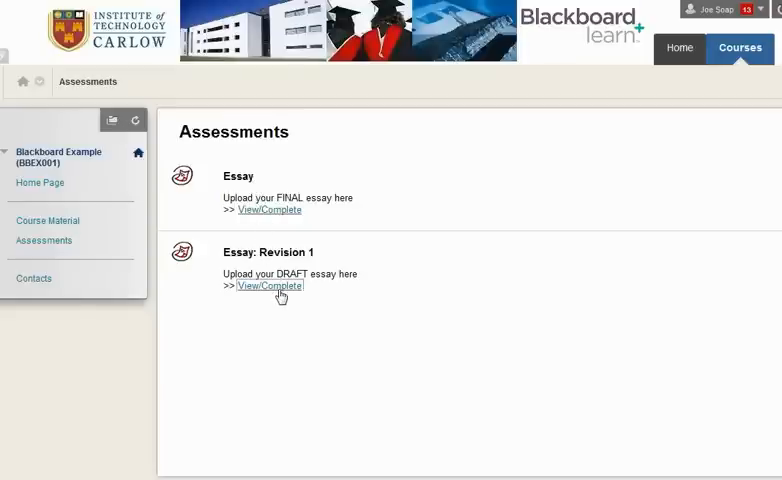
Open View/Complete for Essay: Revision 1 and review its inbox start, due and post dates.
{"action": "left_click", "coordinate": [268, 284]}
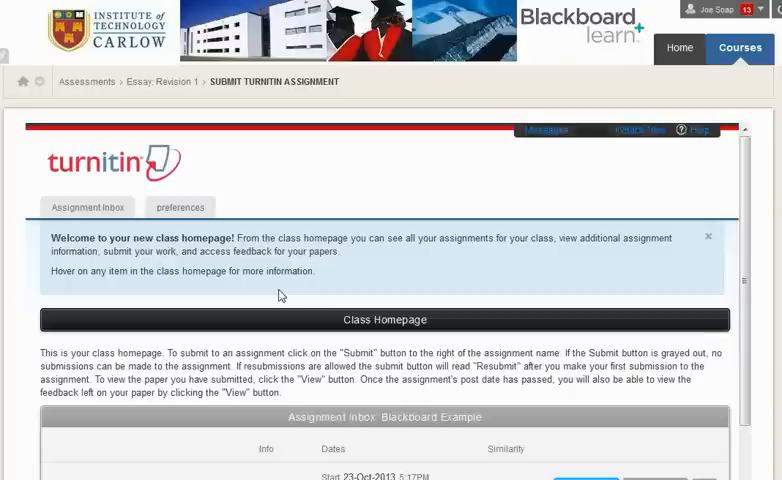
{"action": "mouse_move", "coordinate": [296, 270]}
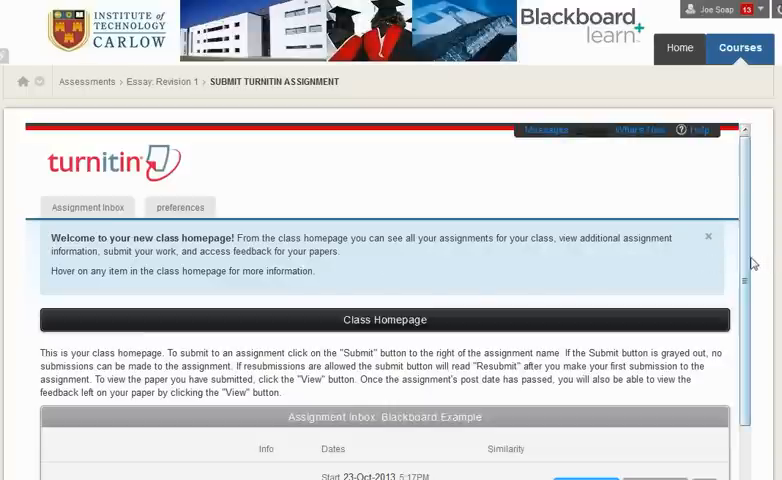
{"action": "scroll", "scroll_direction": "down", "scroll_amount": 3}
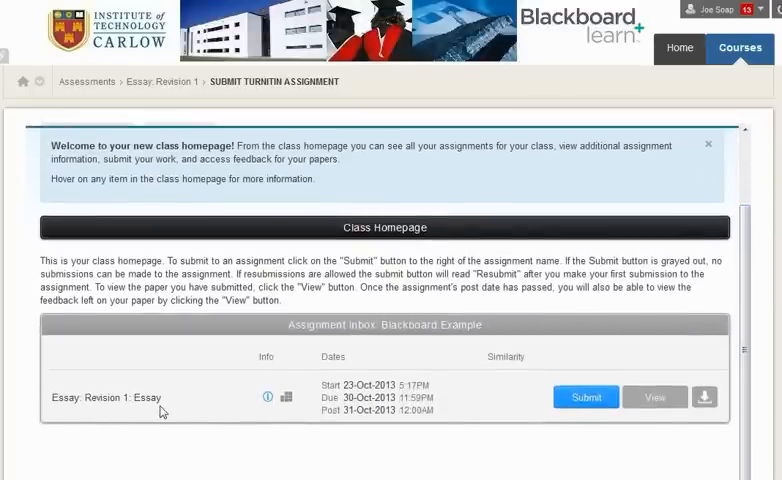
{"action": "mouse_move", "coordinate": [358, 384]}
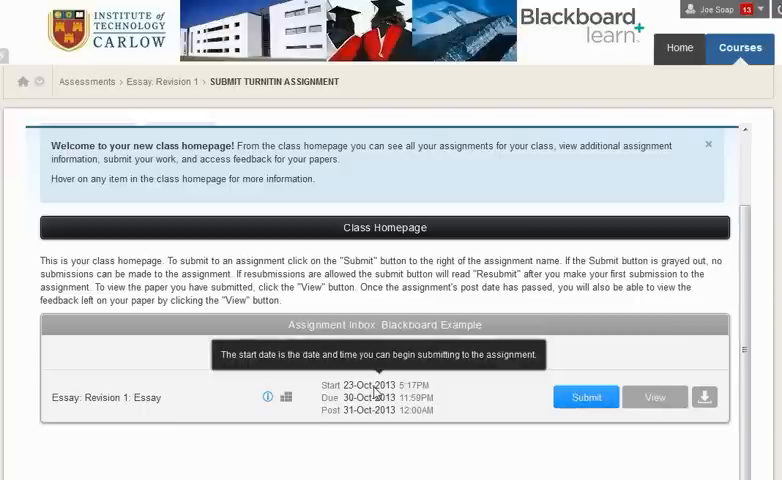
{"action": "mouse_move", "coordinate": [376, 396]}
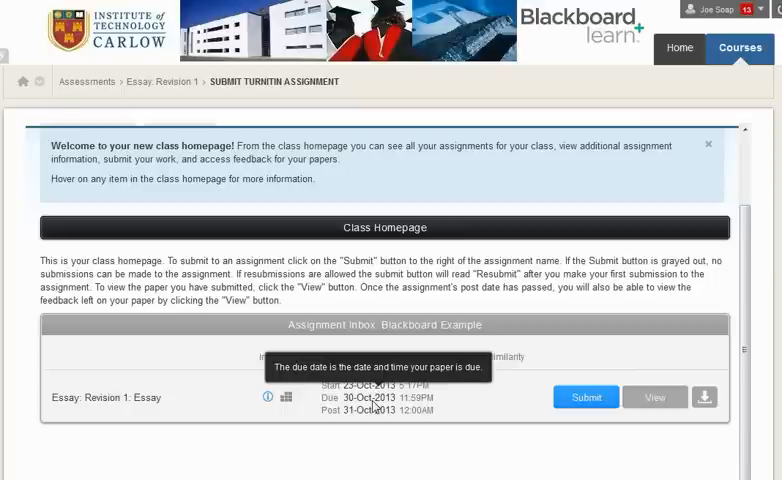
{"action": "mouse_move", "coordinate": [368, 414]}
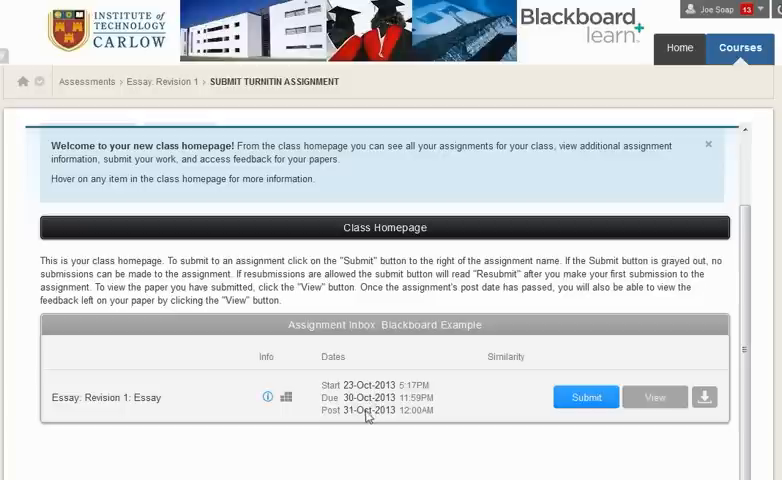
{"action": "mouse_move", "coordinate": [368, 410]}
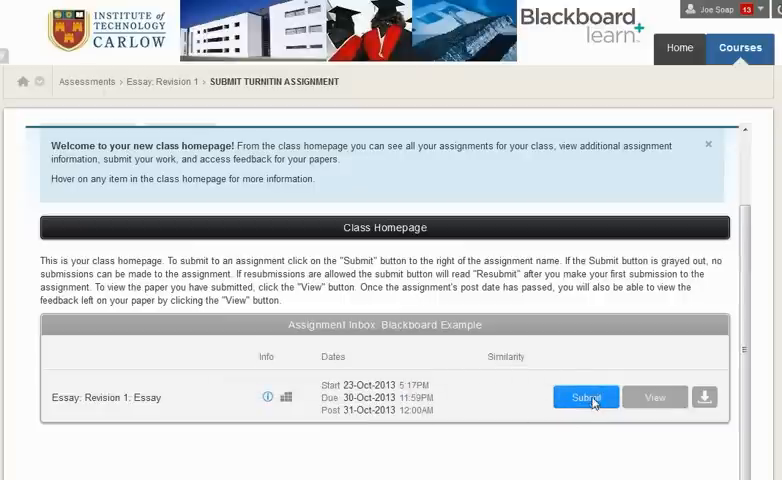
Start a single file upload submission and enter 'Essay' as the submission title.
{"action": "left_click", "coordinate": [584, 396]}
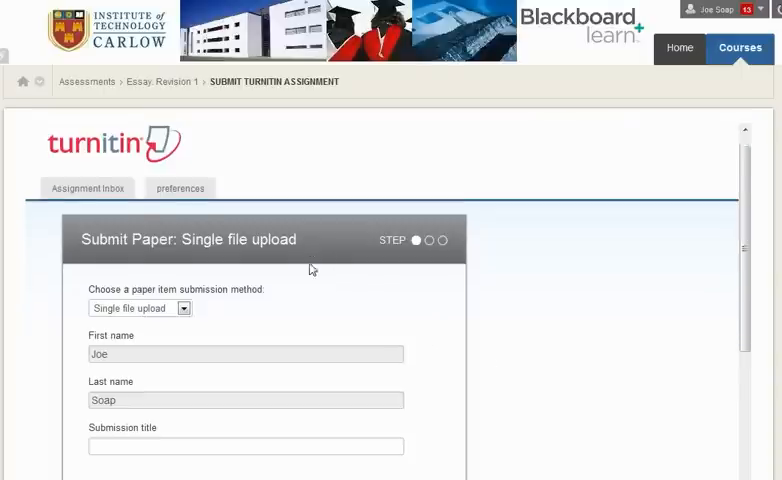
{"action": "scroll", "scroll_direction": "down", "scroll_amount": 3}
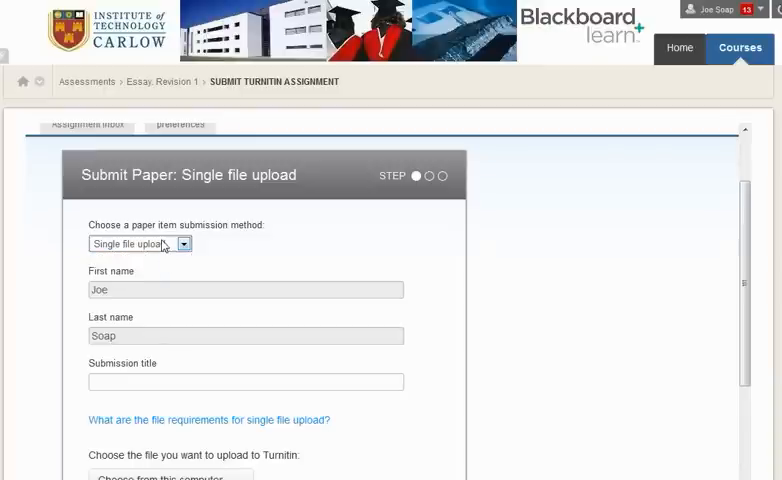
{"action": "scroll", "scroll_direction": "down", "scroll_amount": 3}
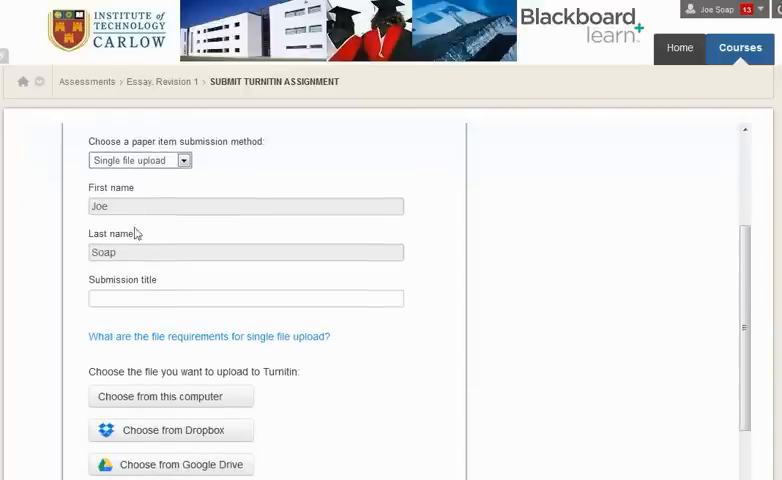
{"action": "left_click", "coordinate": [244, 298]}
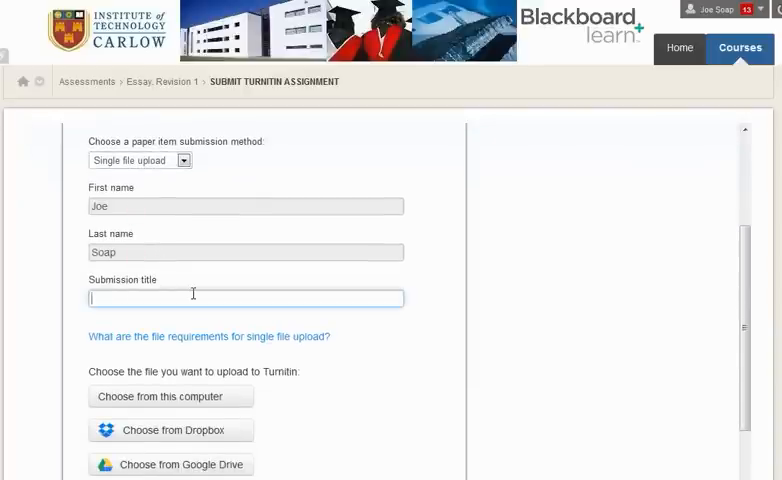
{"action": "type", "text": "Essay"}
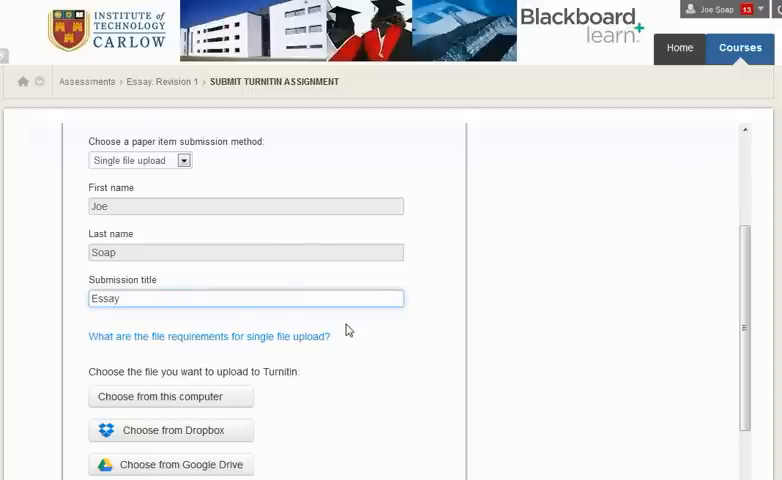
{"action": "scroll", "scroll_direction": "down", "scroll_amount": 3}
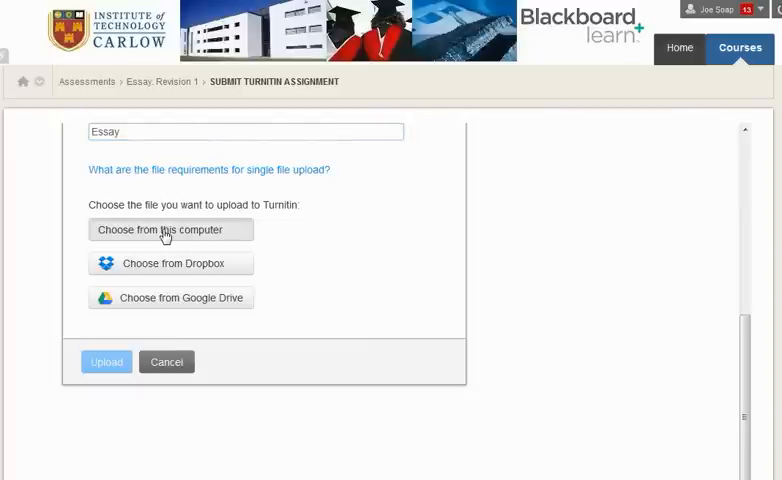
Attach Joe's Essay.docx from this computer and start its upload.
{"action": "left_click", "coordinate": [170, 228]}
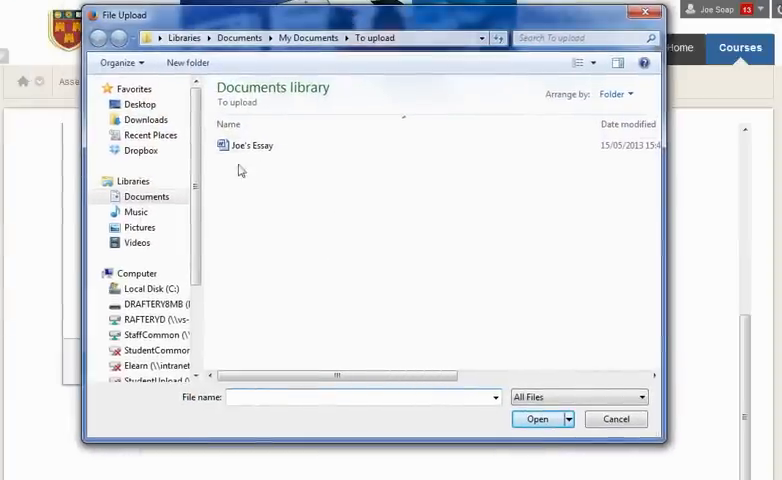
{"action": "left_click", "coordinate": [252, 146]}
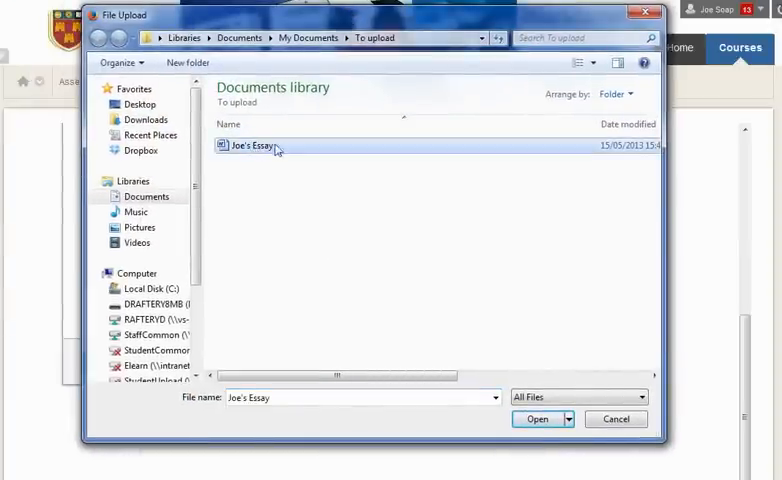
{"action": "left_click", "coordinate": [538, 420]}
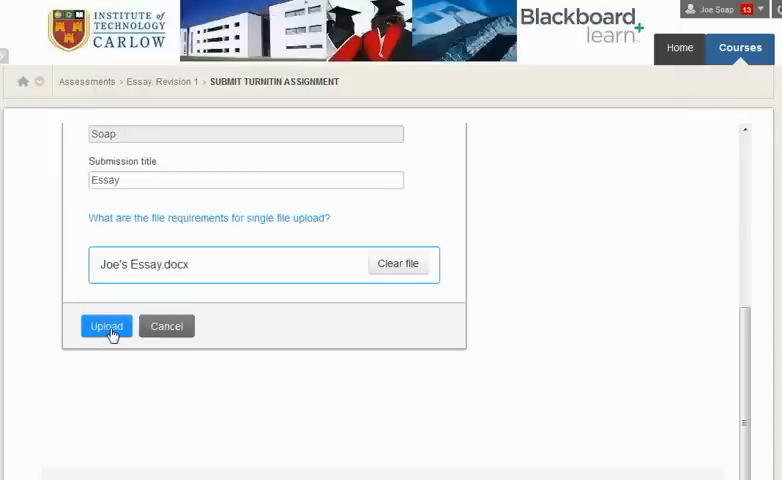
{"action": "left_click", "coordinate": [106, 326]}
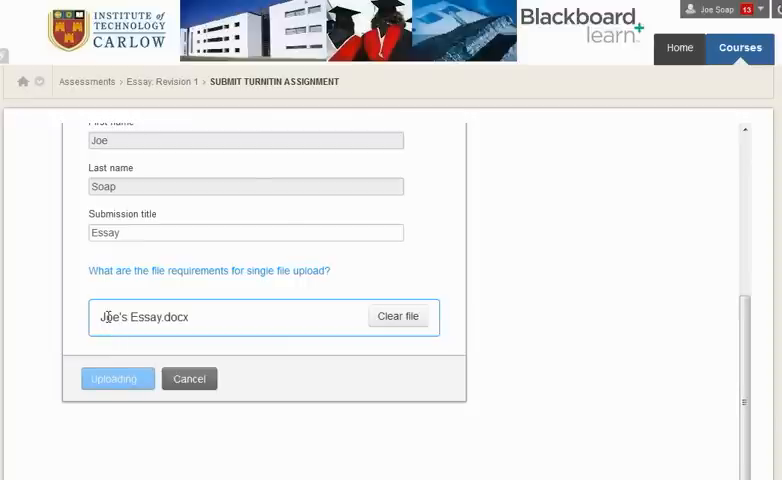
Review the paper preview and submit it, producing the Essay receipt with its Paper ID.
{"action": "left_click", "coordinate": [116, 378]}
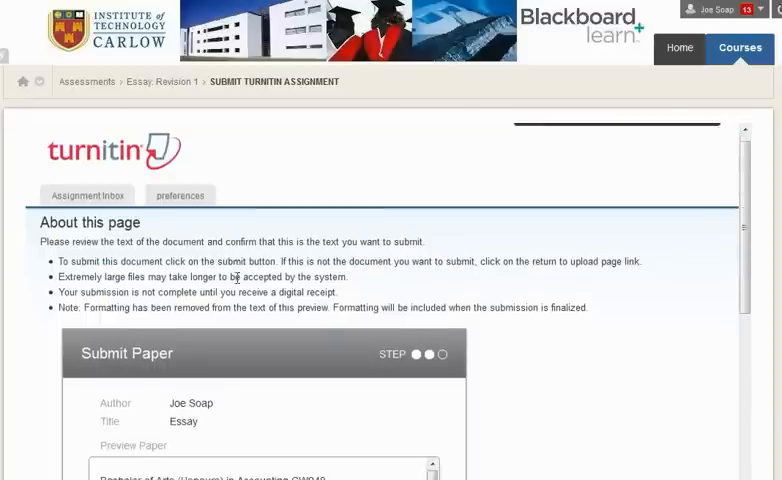
{"action": "scroll", "scroll_direction": "down", "scroll_amount": 3}
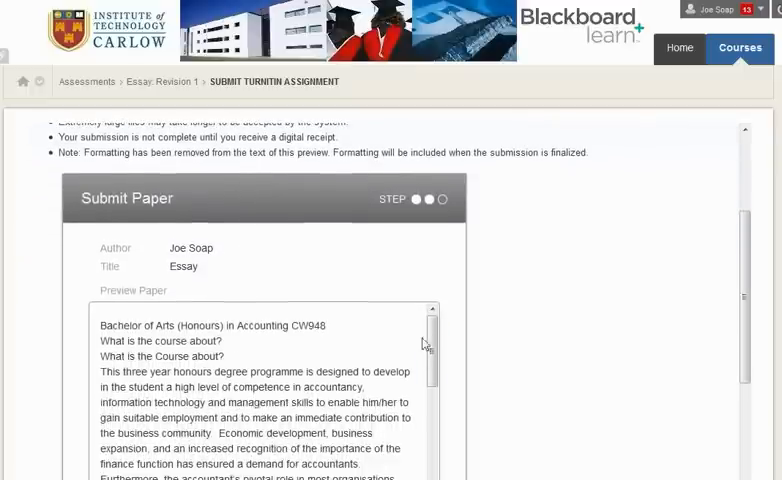
{"action": "mouse_move", "coordinate": [400, 402]}
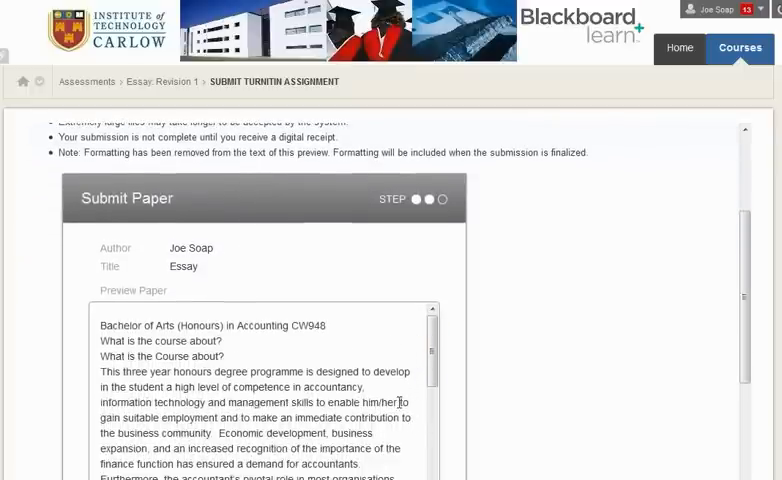
{"action": "scroll", "scroll_direction": "down", "scroll_amount": 3}
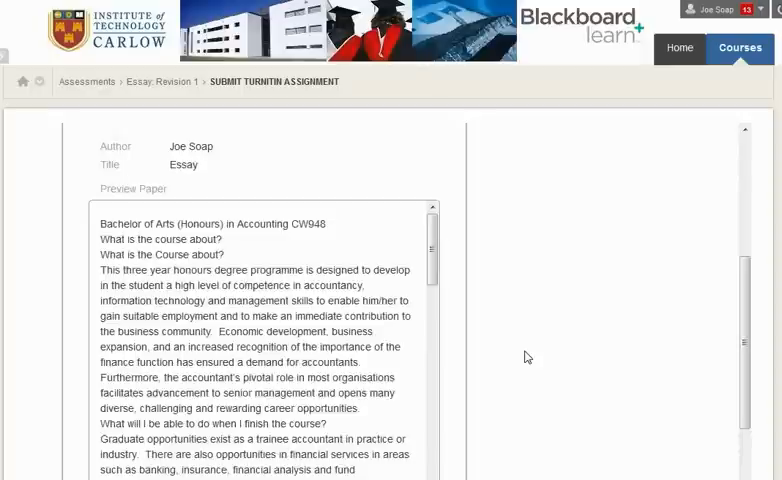
{"action": "left_click", "coordinate": [104, 340]}
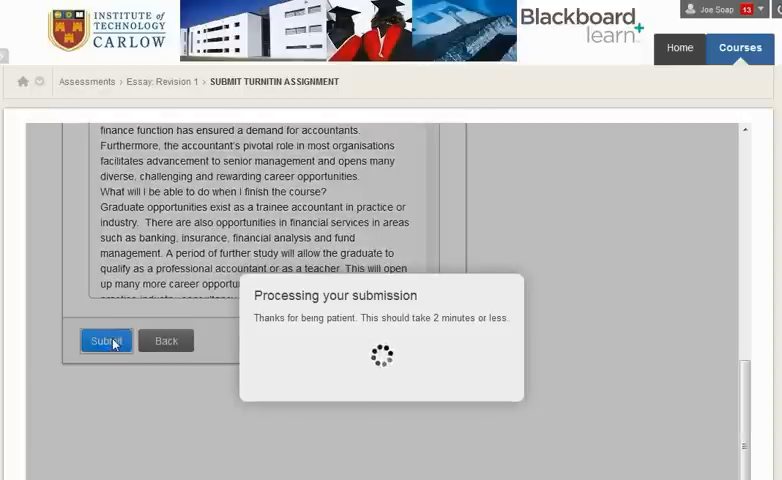
{"action": "left_click", "coordinate": [102, 340]}
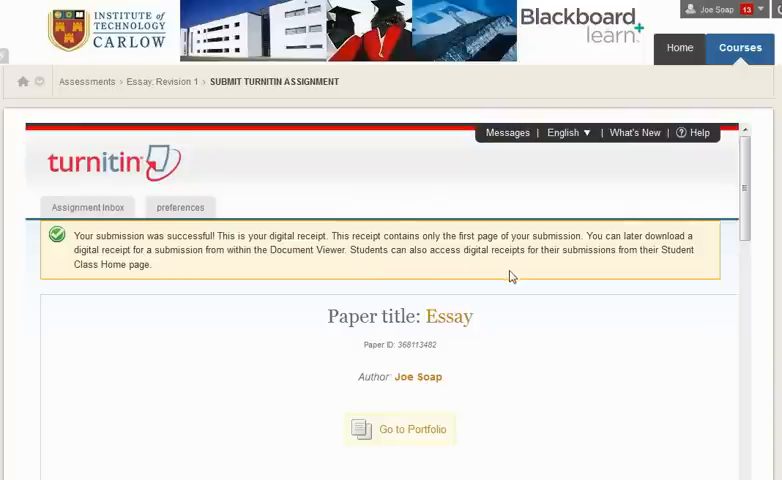
Scroll through the digital receipt showing the essay's first page, heading and photo.
{"action": "scroll", "scroll_direction": "down", "scroll_amount": 3}
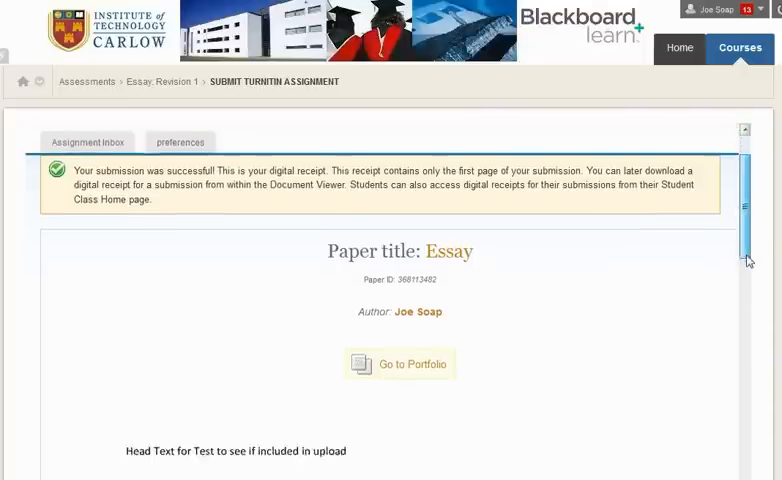
{"action": "scroll", "scroll_direction": "down", "scroll_amount": 3}
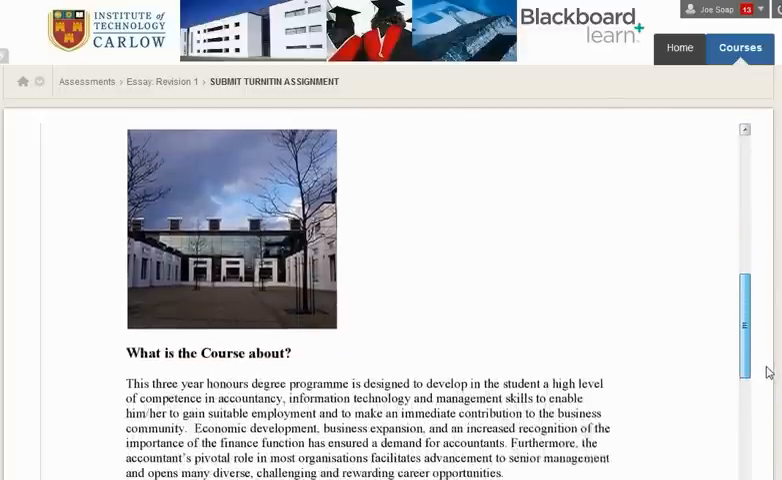
{"action": "scroll", "scroll_direction": "down", "scroll_amount": 3}
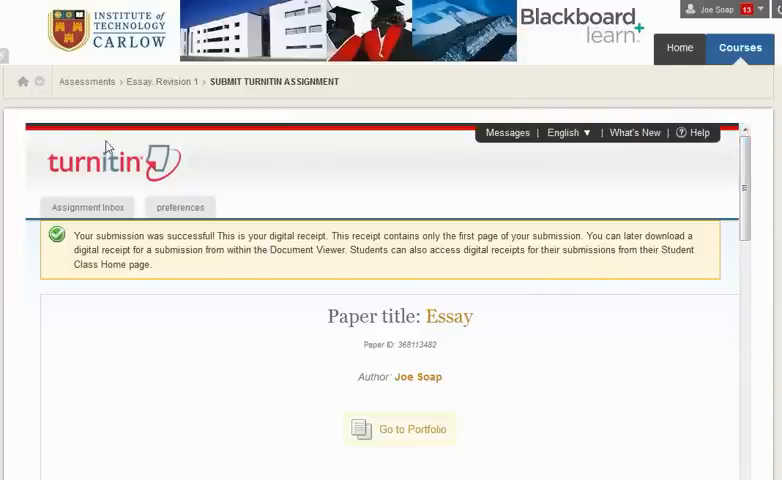
{"action": "mouse_move", "coordinate": [22, 82]}
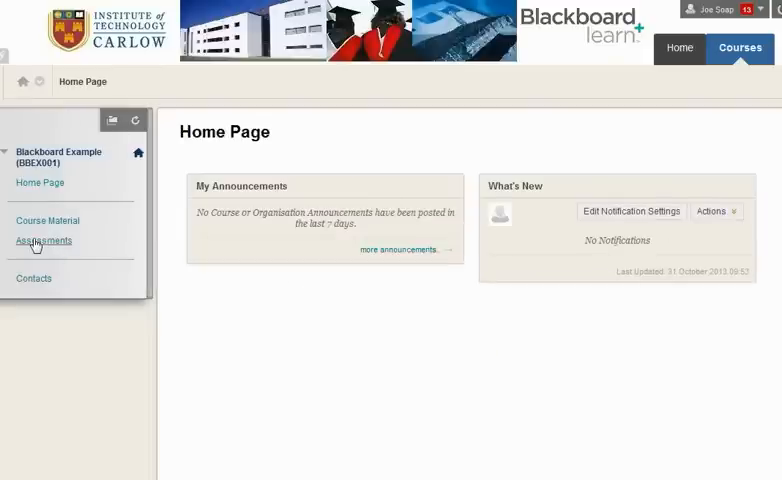
Reopen Essay: Revision 1 from Assessments to see the 99% similarity score in its inbox.
{"action": "left_click", "coordinate": [44, 240]}
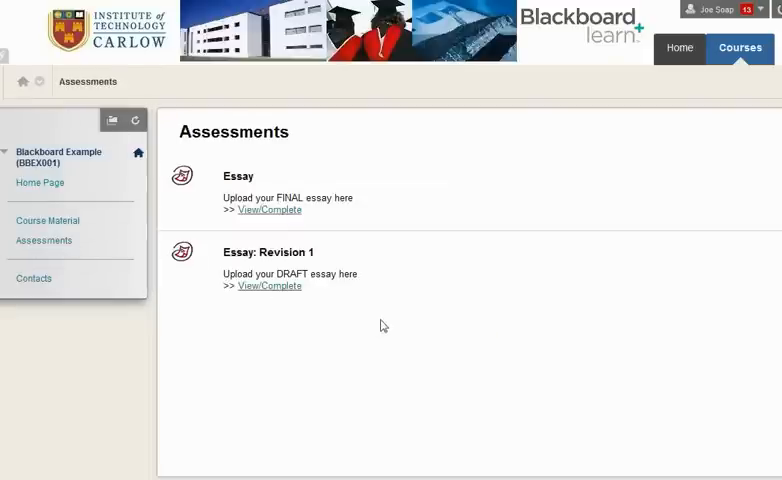
{"action": "mouse_move", "coordinate": [284, 288]}
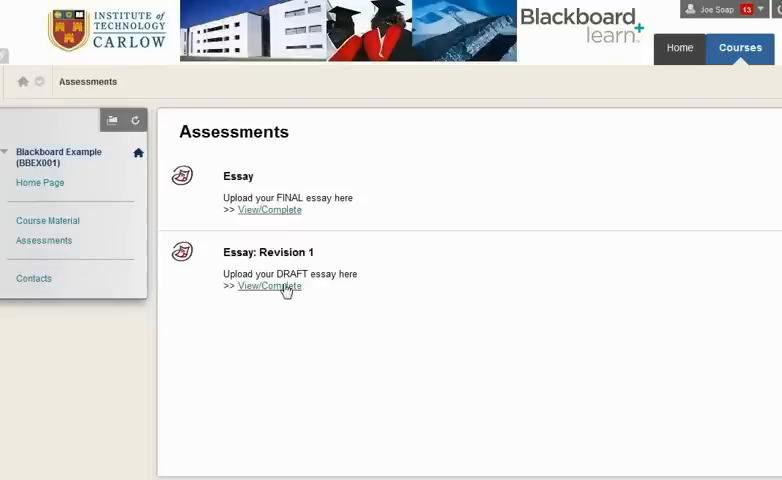
{"action": "left_click", "coordinate": [268, 286]}
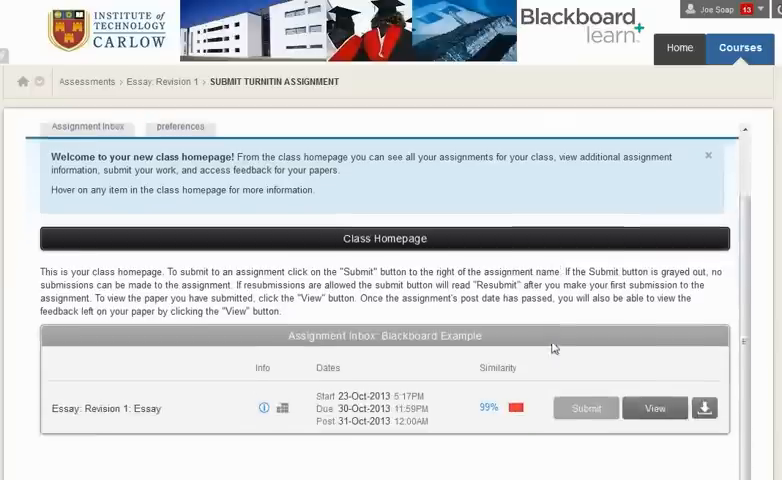
{"action": "scroll", "scroll_direction": "down", "scroll_amount": 3}
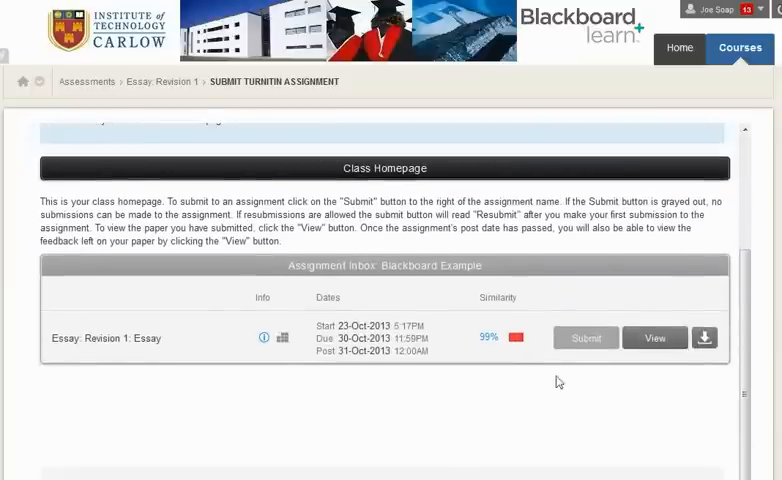
{"action": "mouse_move", "coordinate": [584, 336]}
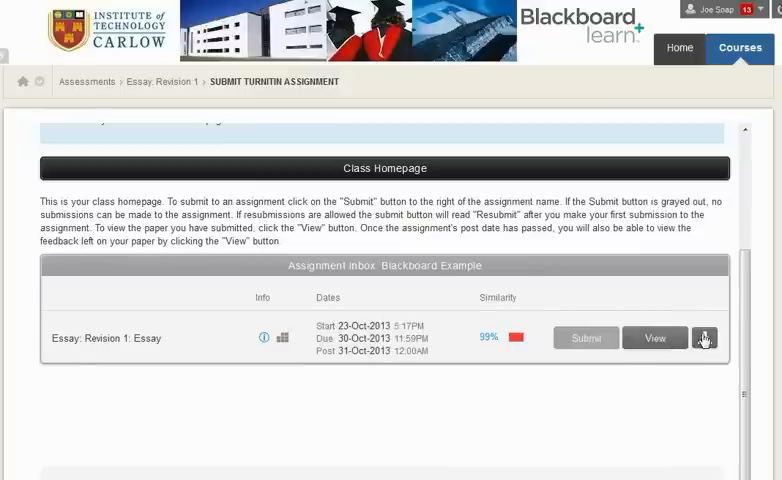
{"action": "mouse_move", "coordinate": [704, 338]}
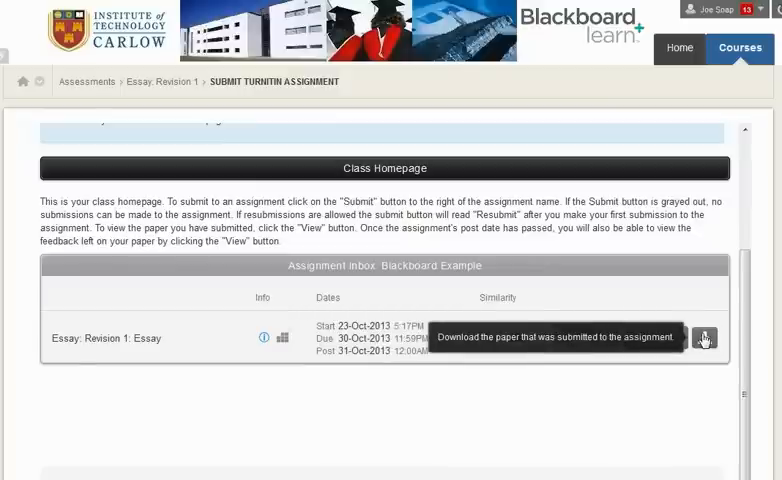